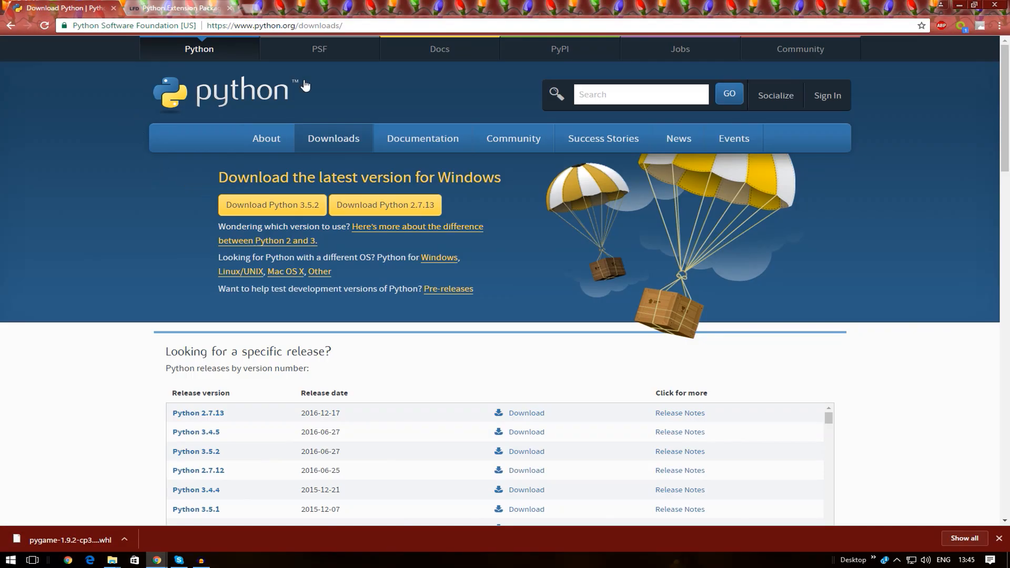
mouse_move(272, 205)
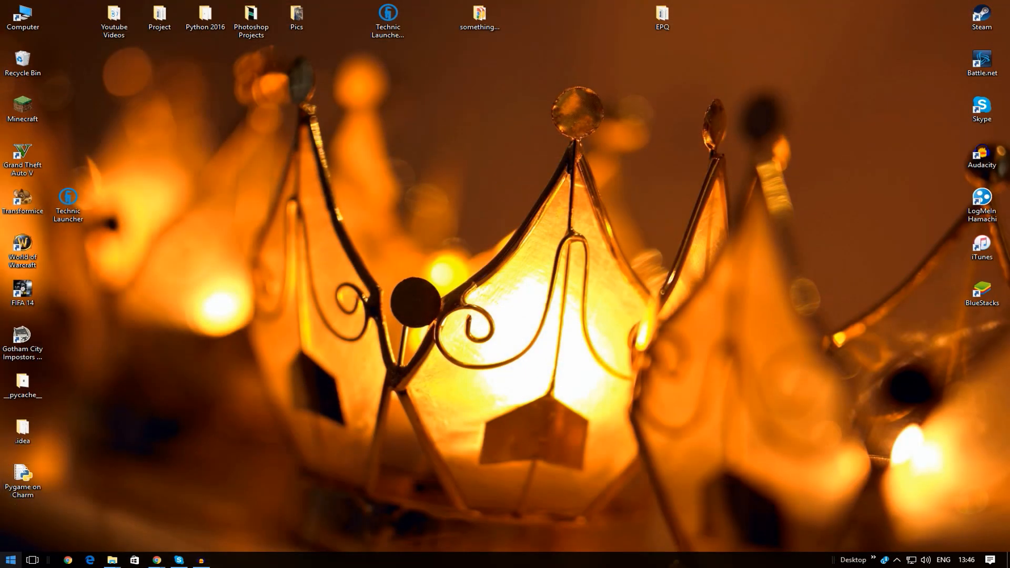
Step: Launch IDLE (Python 3.5 32-bit) from the Start search for 'python'
left_click(9, 559)
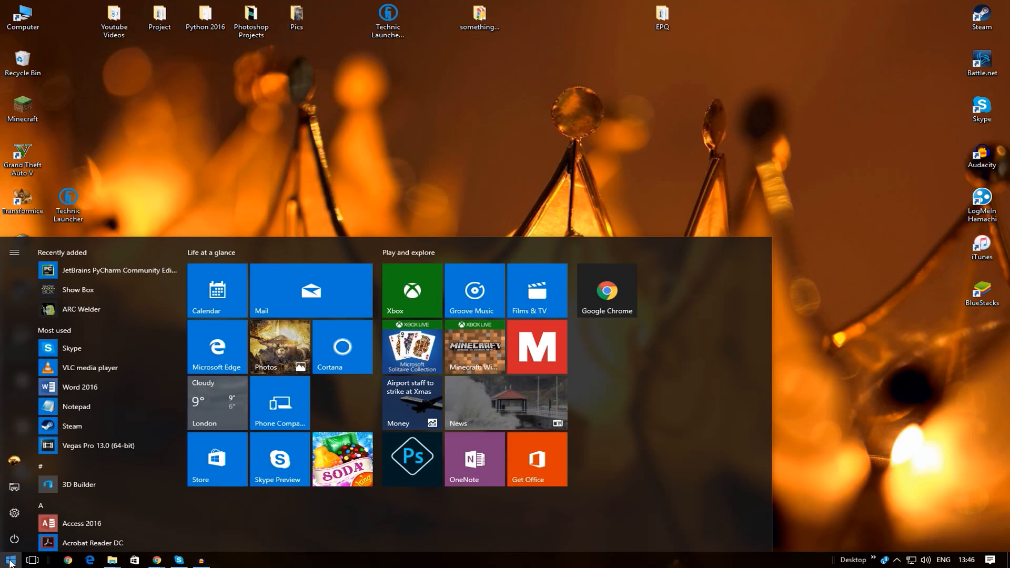
type("python")
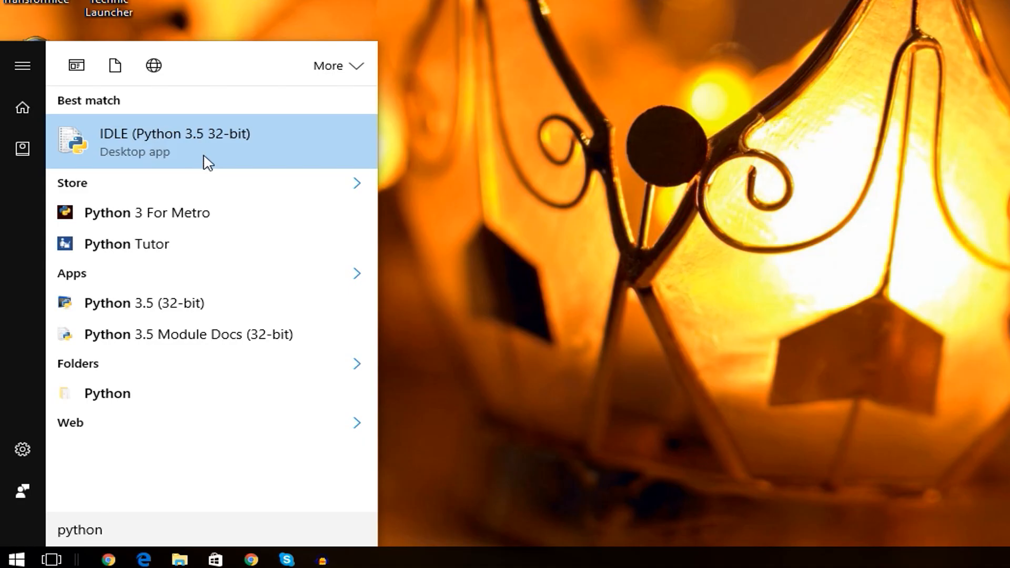
left_click(175, 142)
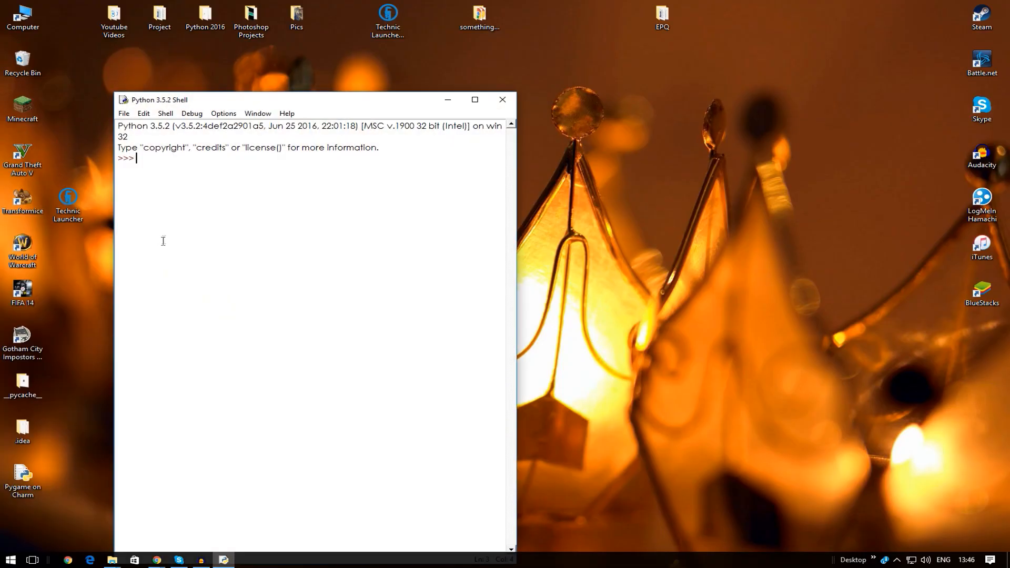
mouse_move(167, 234)
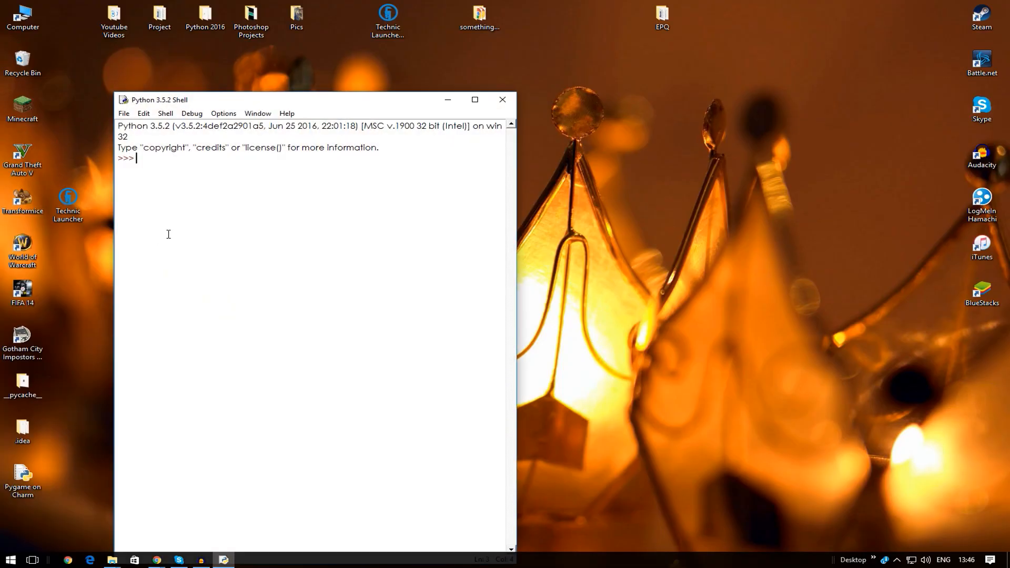
Step: Run 'import pygame' in the Python 3.5.2 shell
type("impo")
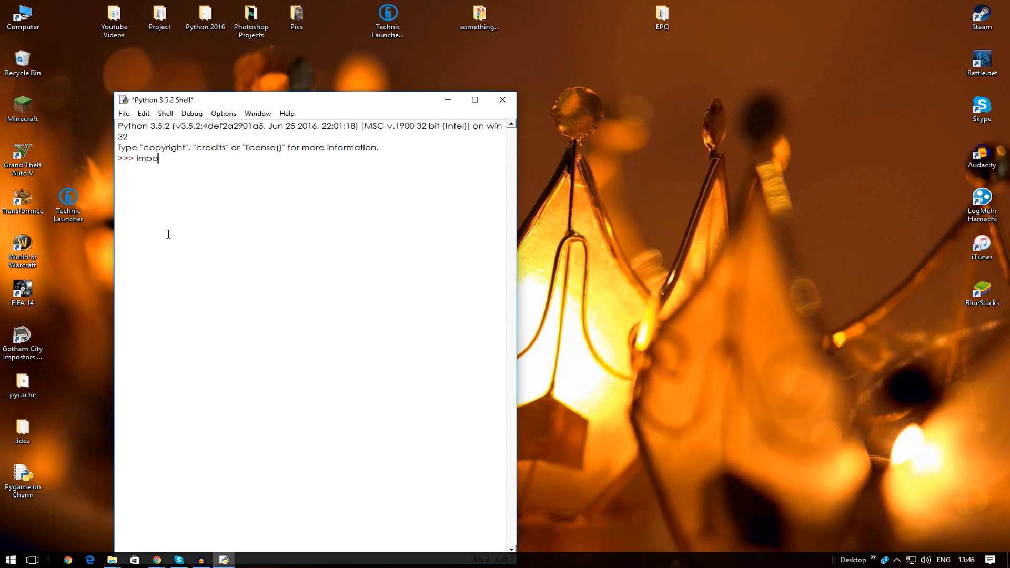
type("rt pygame")
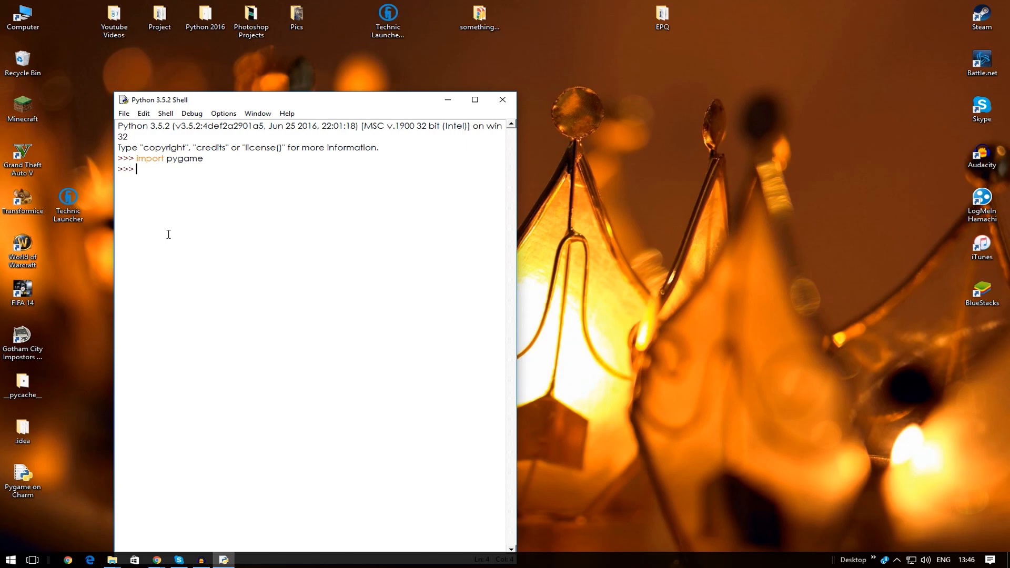
mouse_move(466, 133)
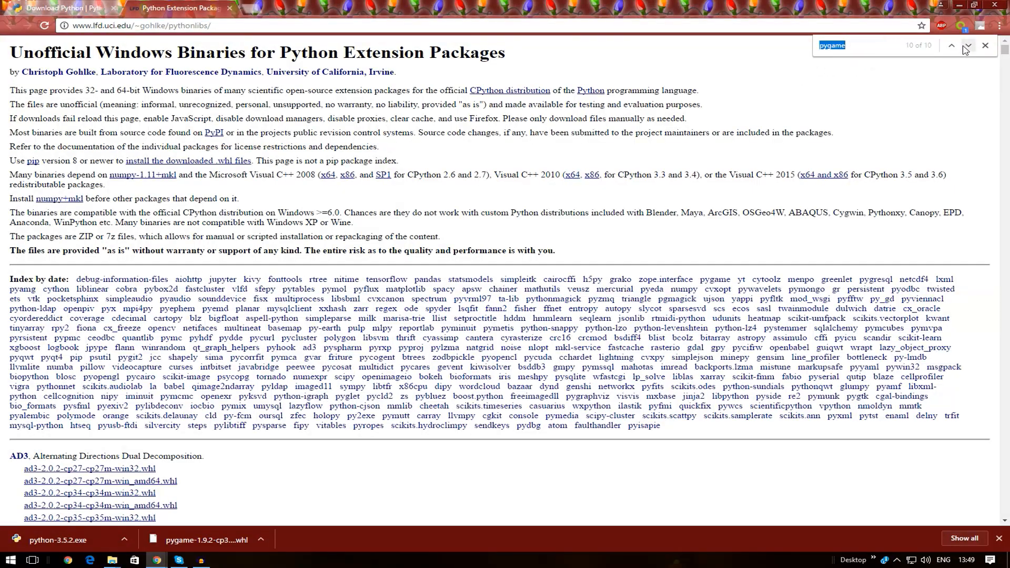
Step: Download pygame-1.9.2-cp35-cp35m-win32.whl from the Gohlke pythonlibs page
left_click(950, 45)
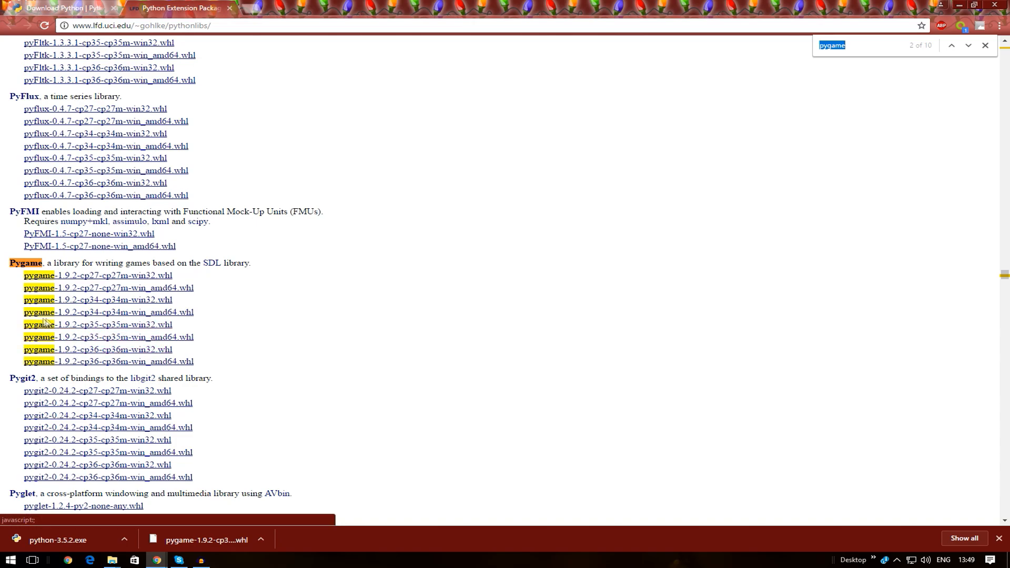
left_click(97, 325)
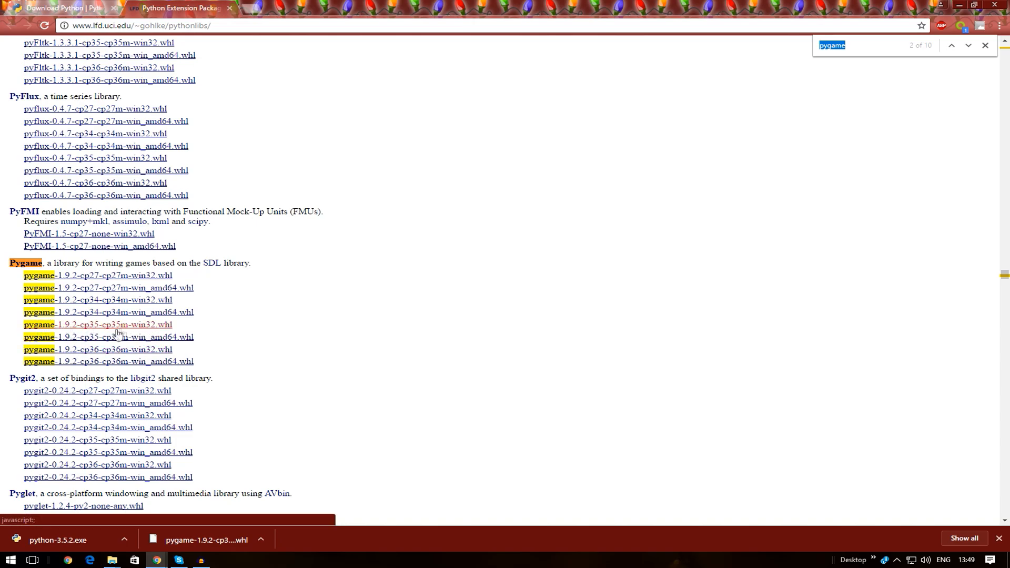
key("ctrl+f")
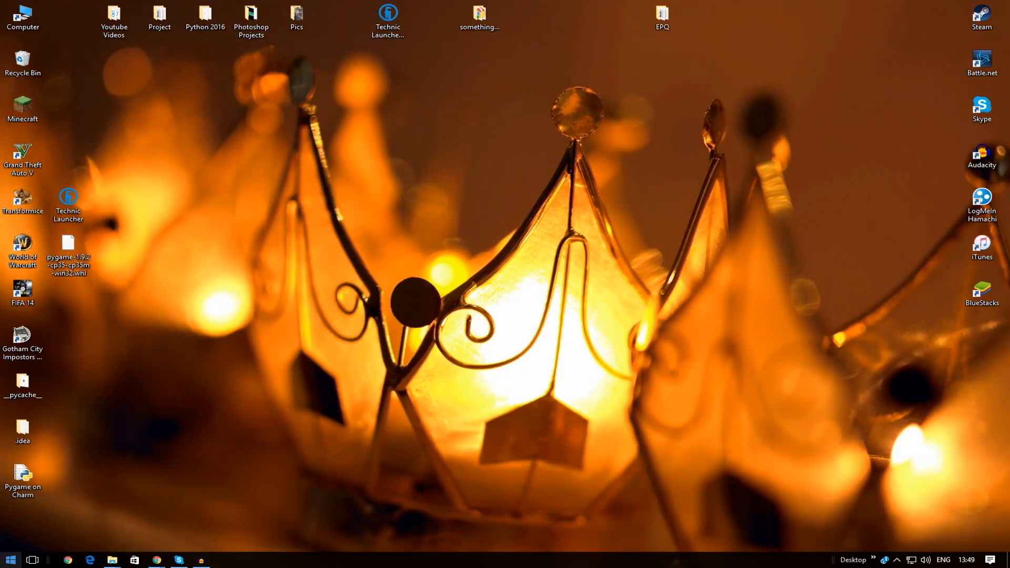
Step: Open the Computer window from its desktop shortcut
left_click(22, 16)
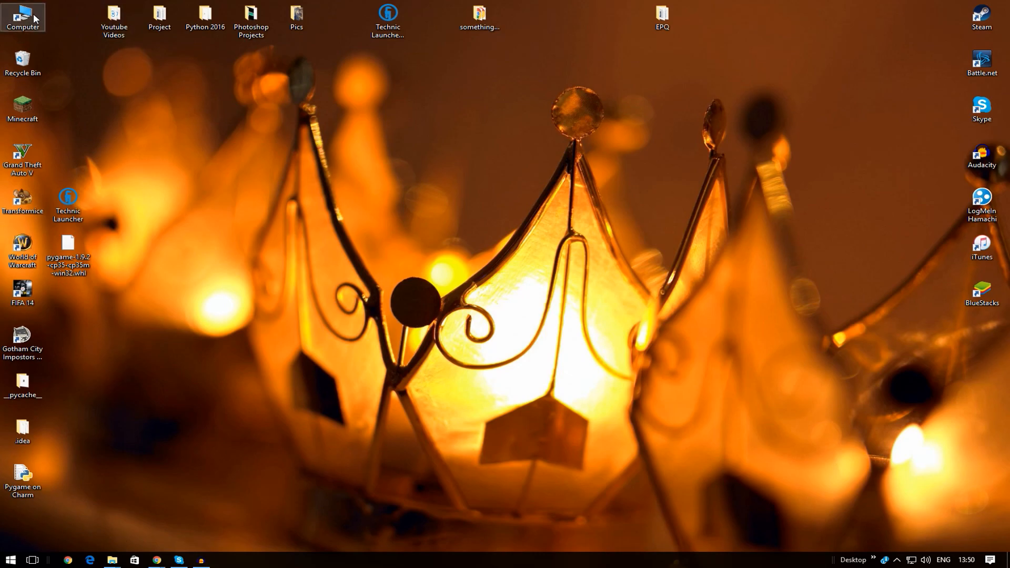
double_click(22, 16)
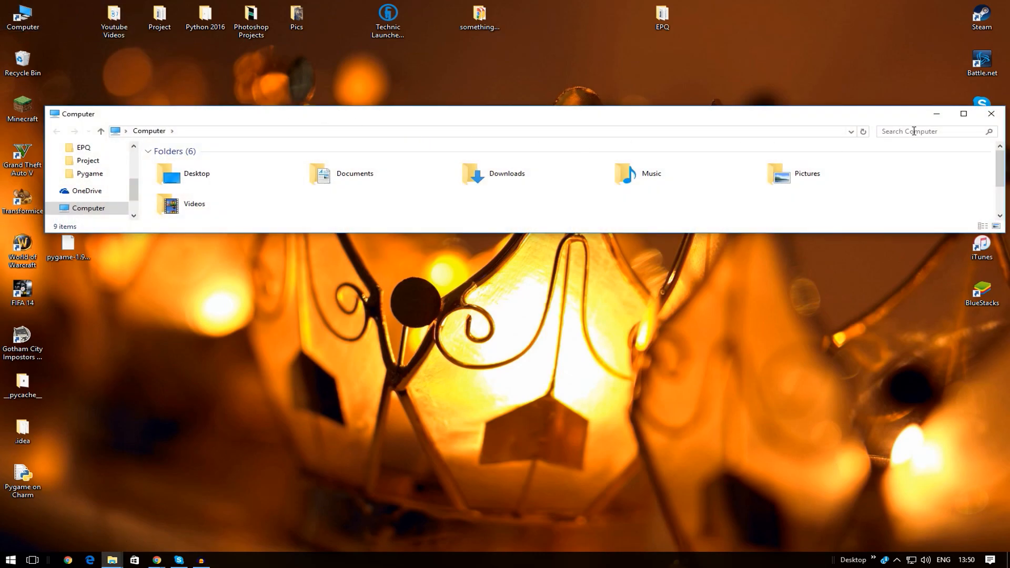
mouse_move(906, 131)
type("Python35-32")
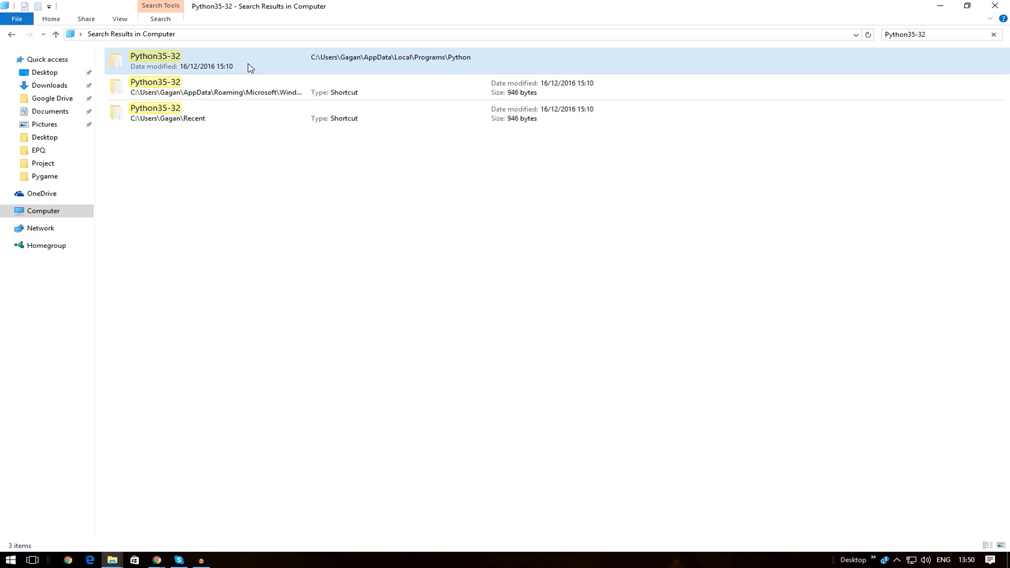
mouse_move(256, 64)
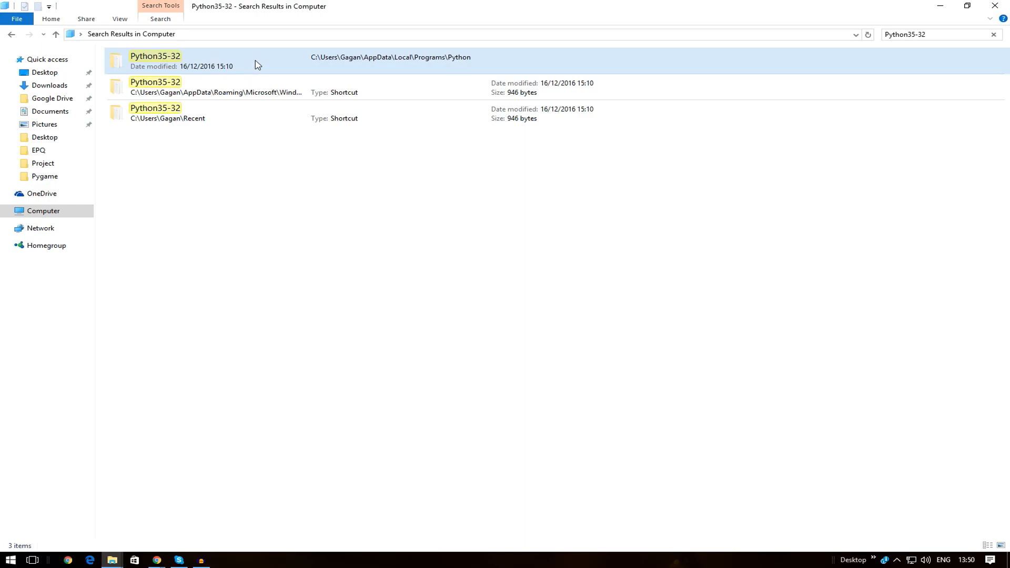
Step: Open Python35-32's Scripts folder and select pip3
double_click(155, 57)
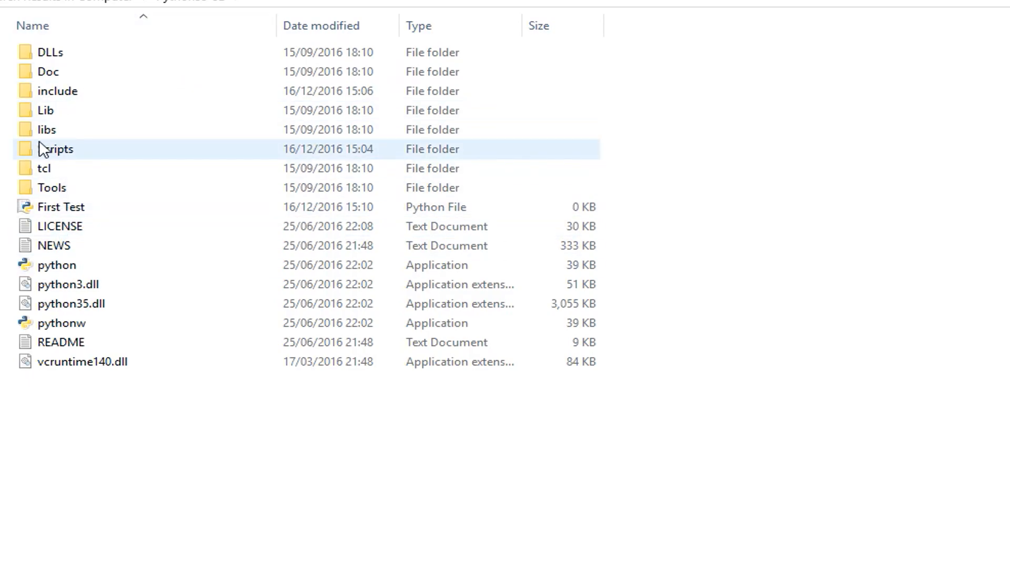
double_click(58, 148)
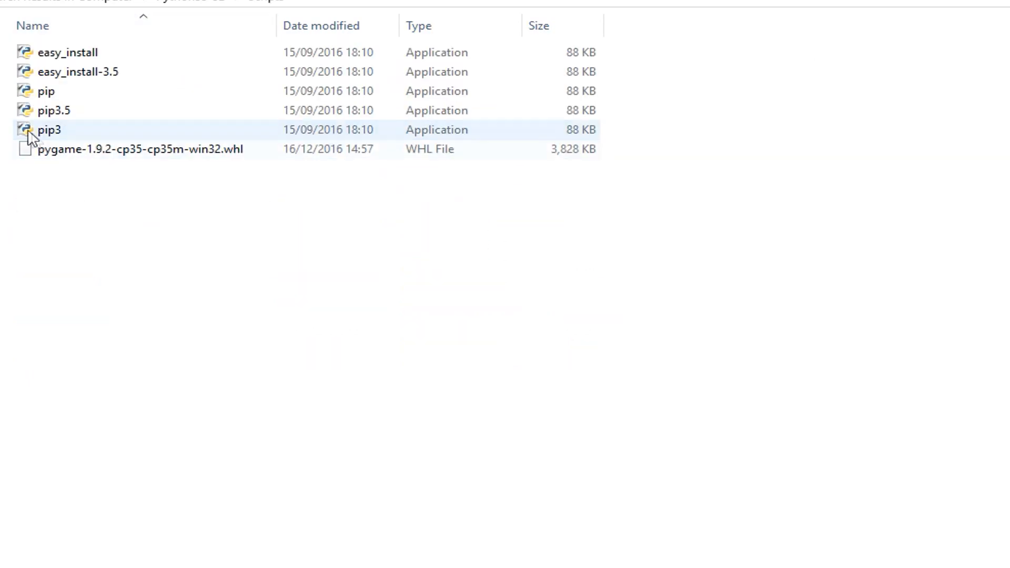
left_click(140, 148)
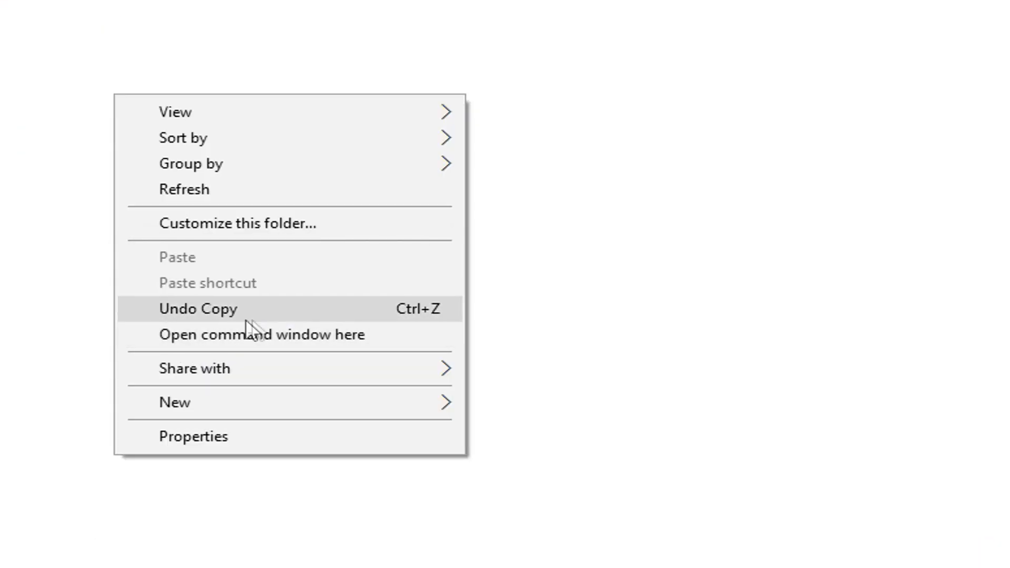
Step: Open a command window in Scripts and start typing 'pip3 inst'
left_click(262, 335)
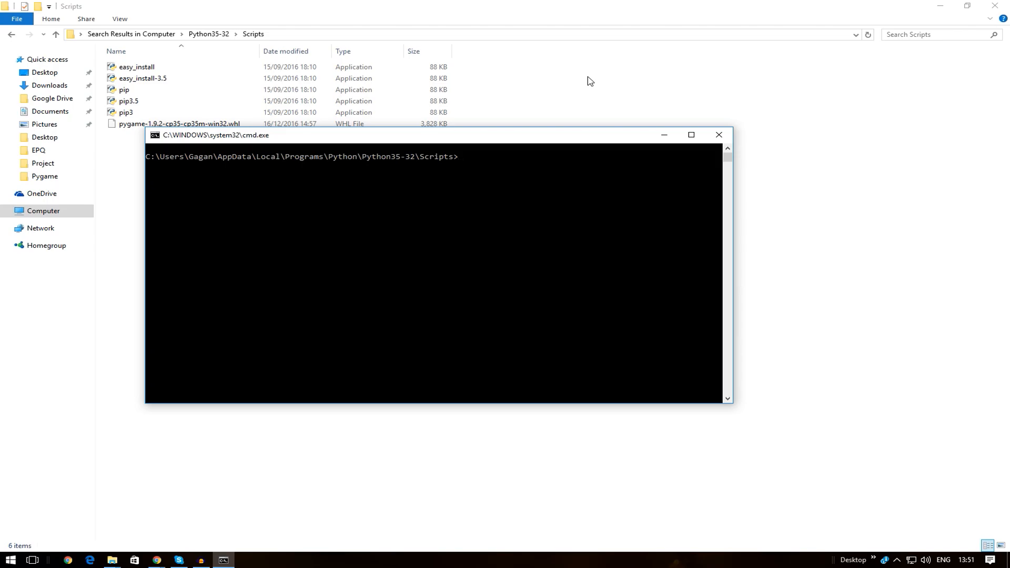
type("pip")
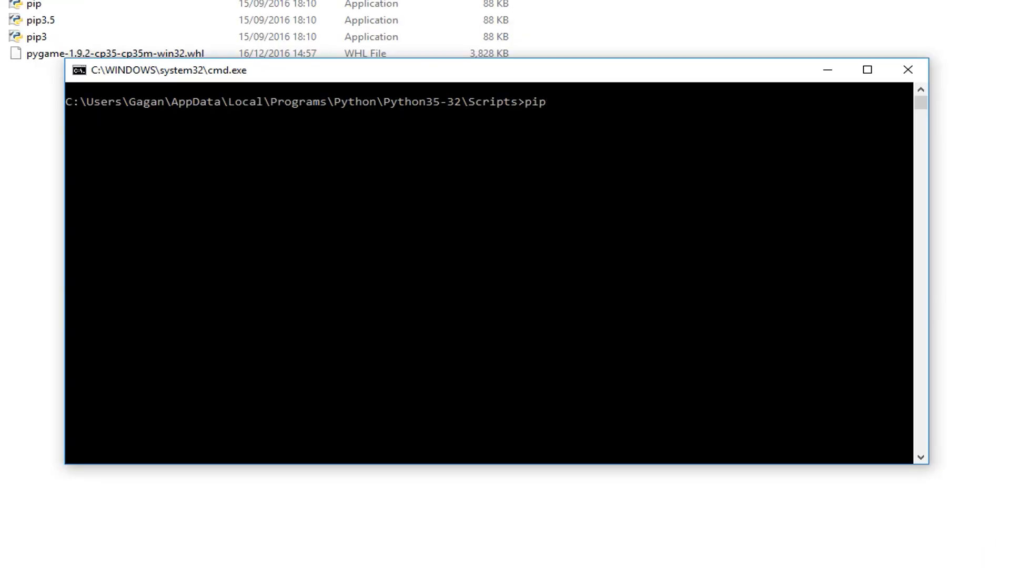
type("3")
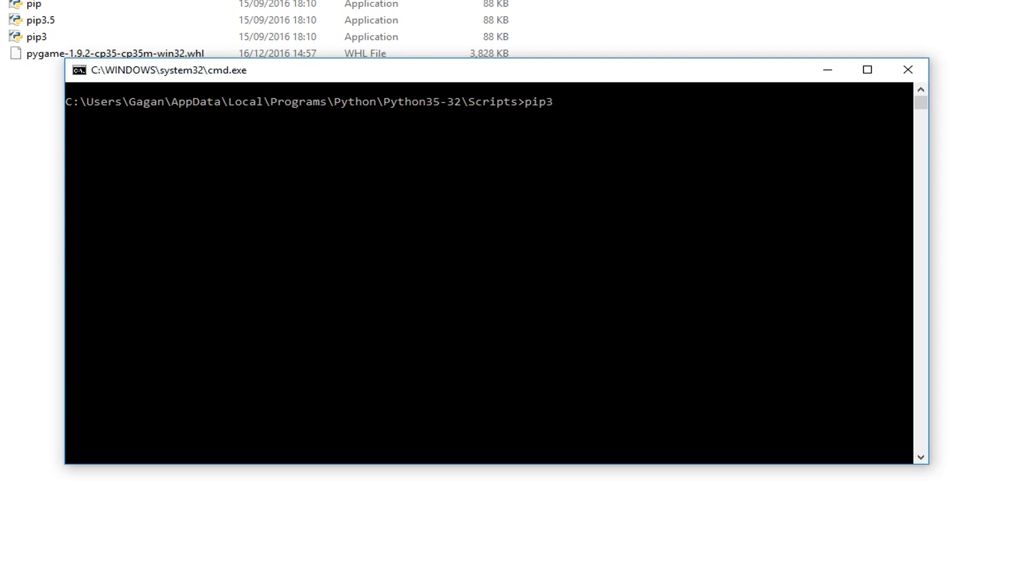
type("inst")
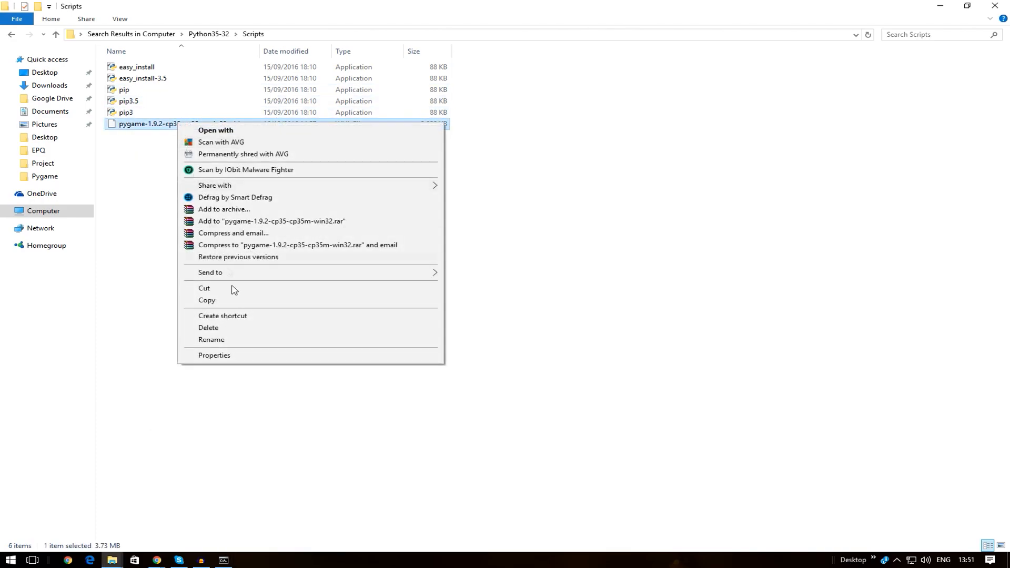
Step: Complete the command as 'pip3 install pygame-1.9.2-cp35-cp35m-win32.whl'
left_click(210, 340)
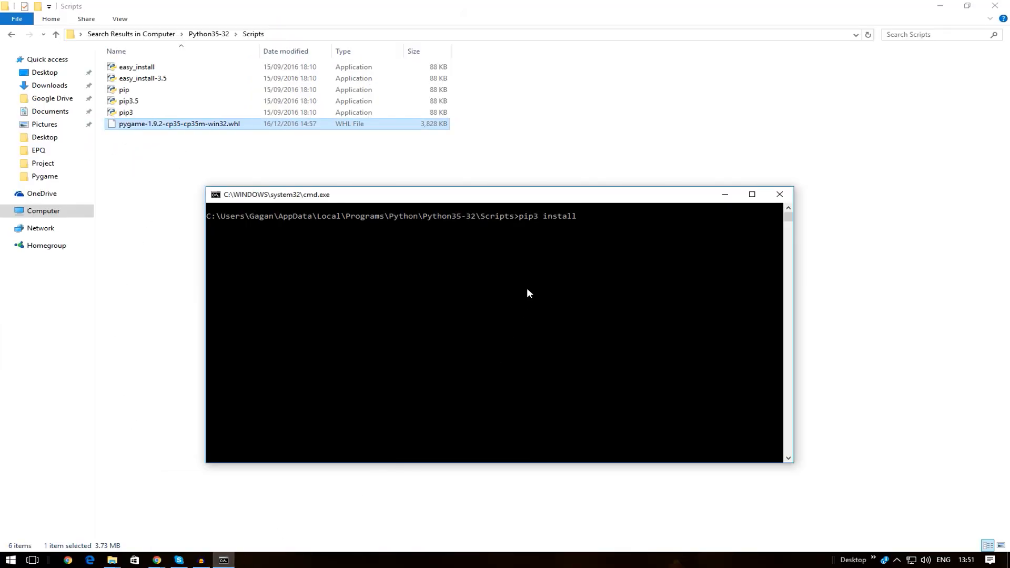
type("pygame-1.9.2-cp35-cp35m-win32.whl")
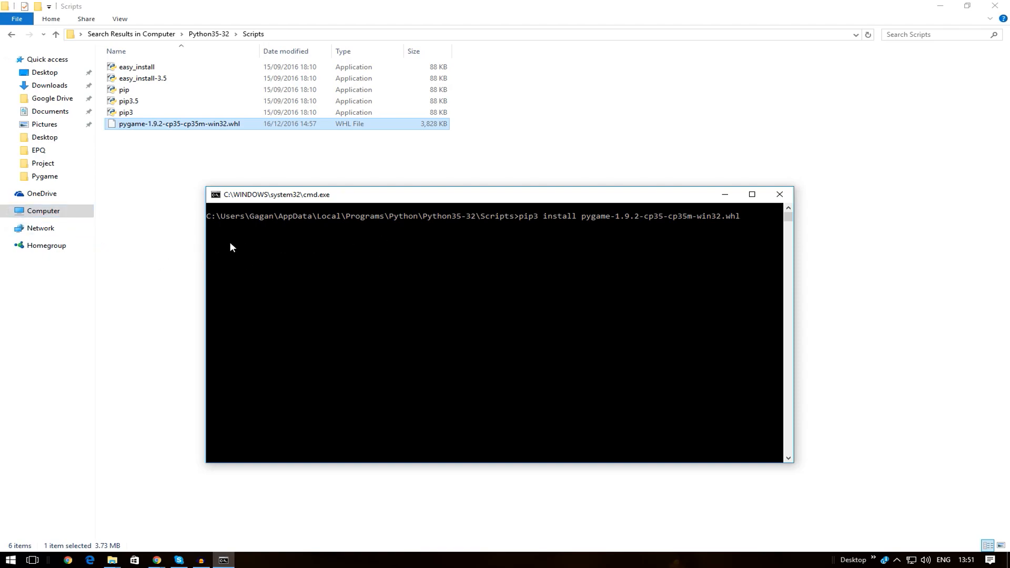
mouse_move(237, 246)
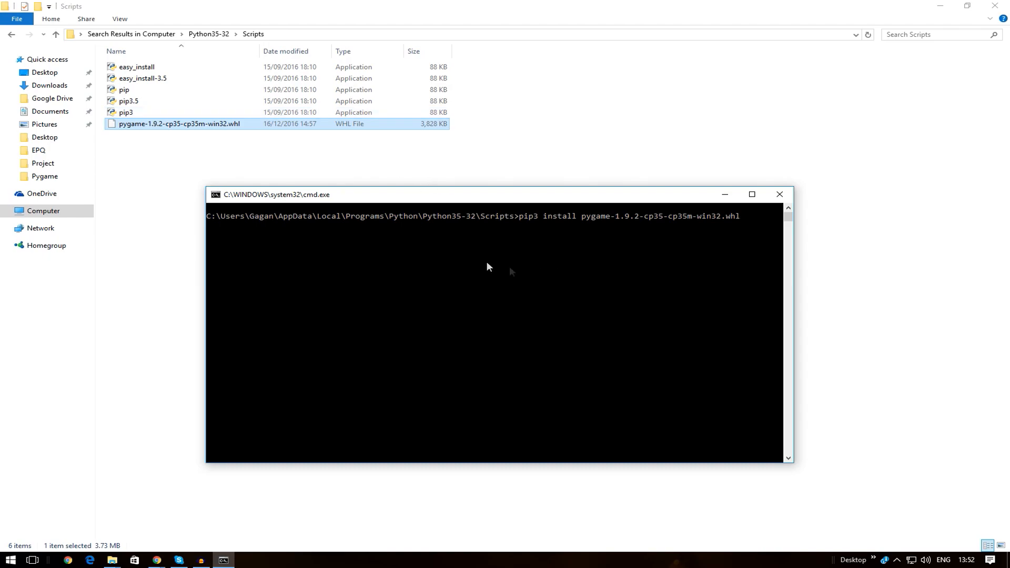
mouse_move(414, 253)
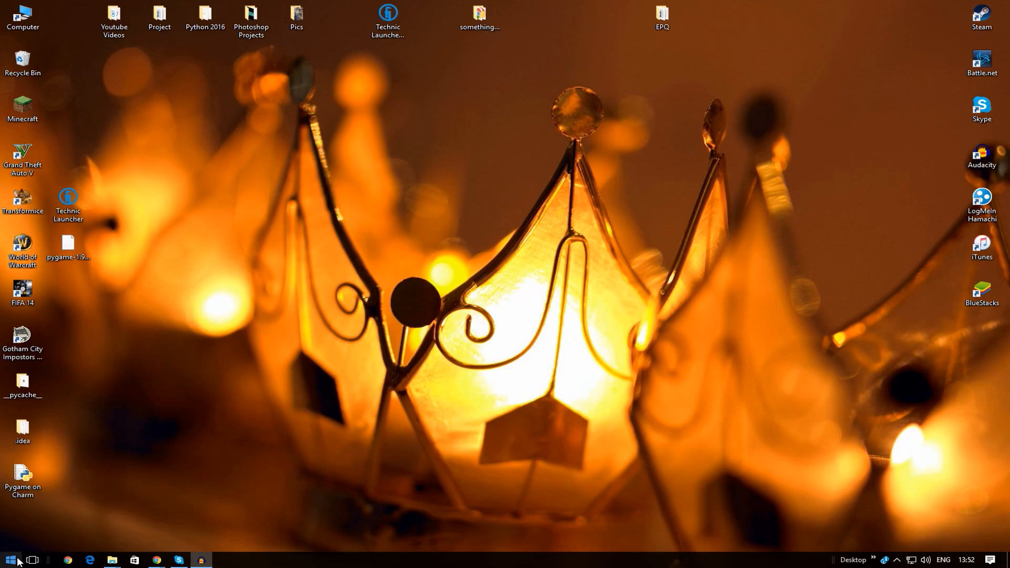
Step: Search Start for 'pyth' to bring up IDLE (Python 3.5 32-bit)
left_click(67, 256)
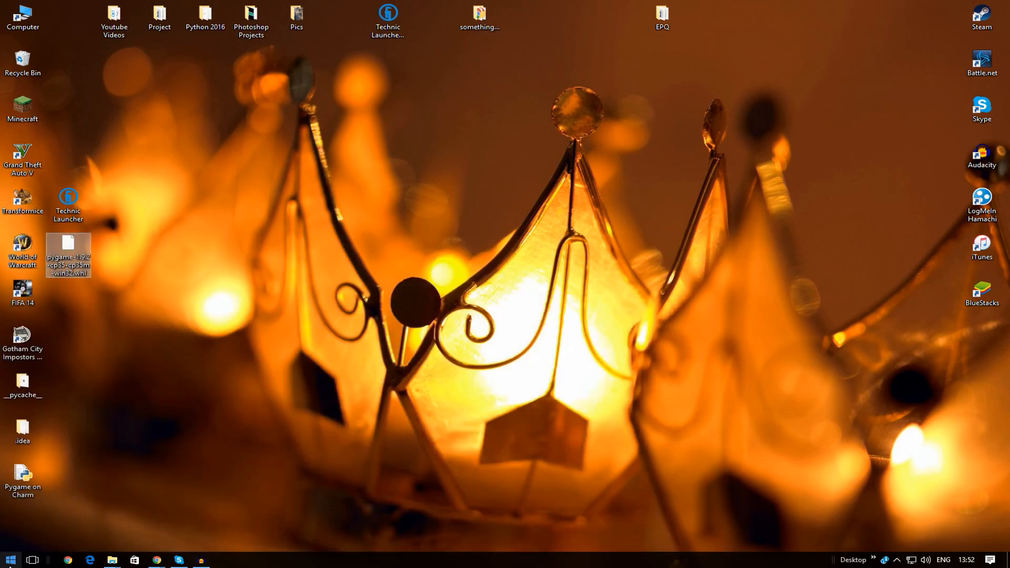
type("pyth")
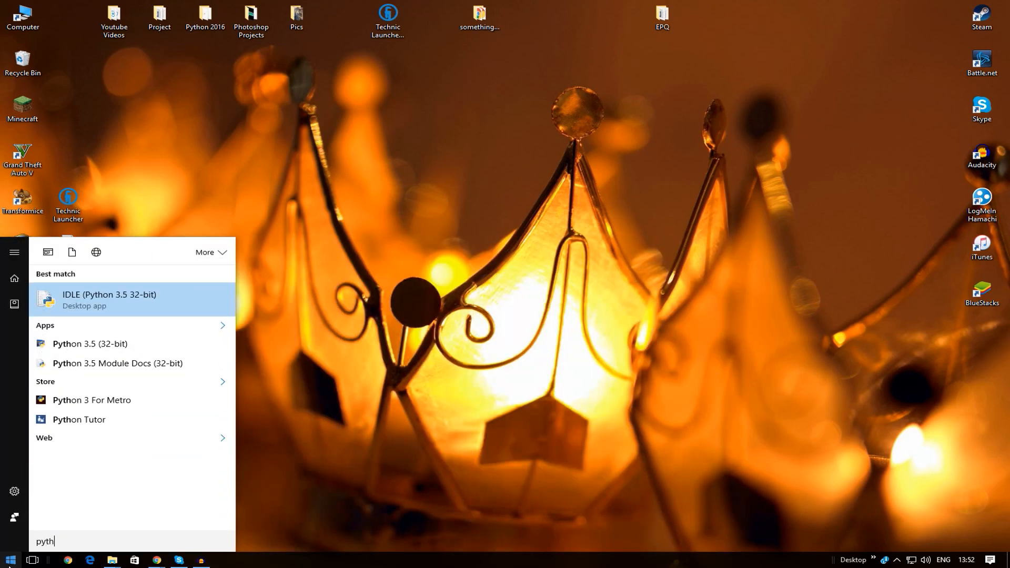